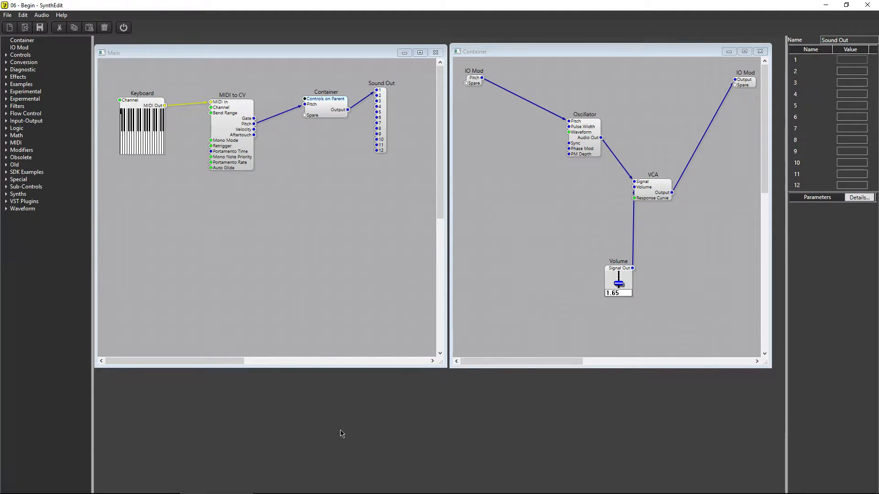
{"action": "mouse_move", "coordinate": [179, 150]}
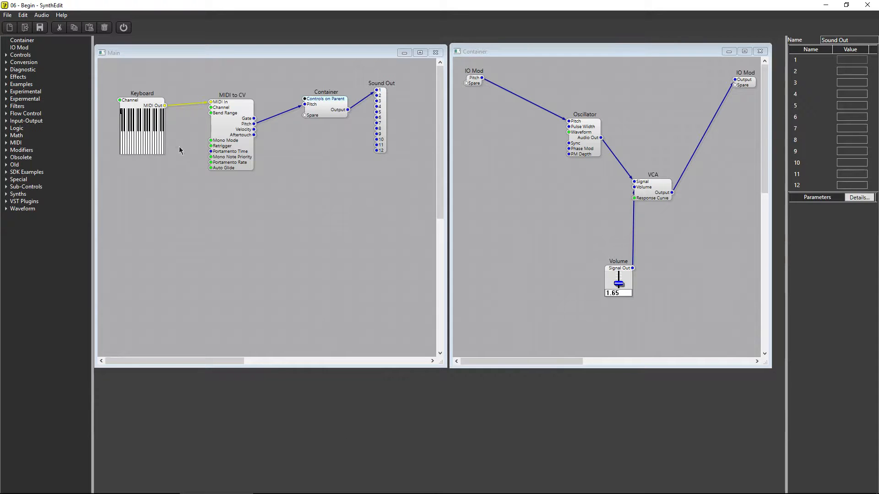
Play a test note, then add an ADSR2 envelope from the Waveform modules into the container.
{"action": "left_click", "coordinate": [141, 124]}
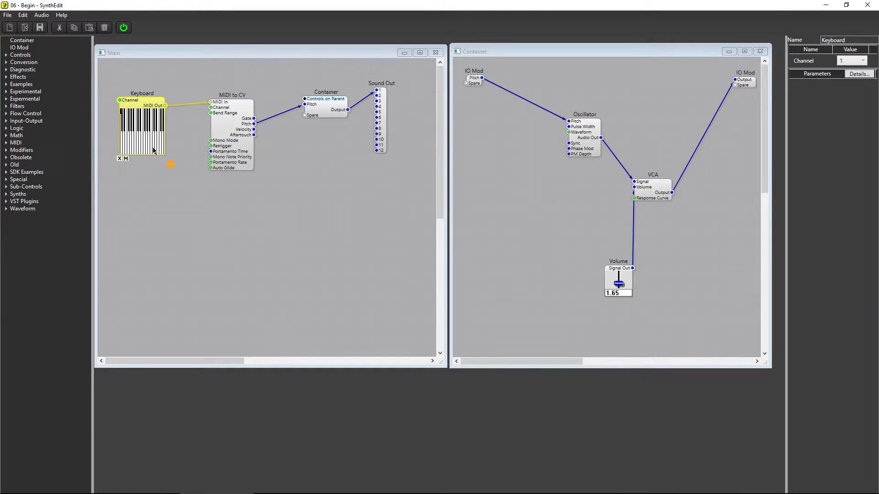
{"action": "mouse_move", "coordinate": [211, 234]}
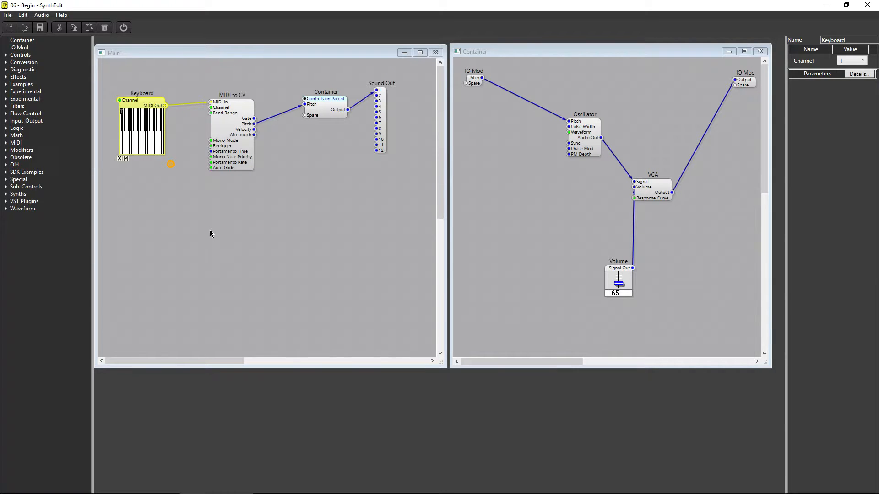
{"action": "mouse_move", "coordinate": [79, 224]}
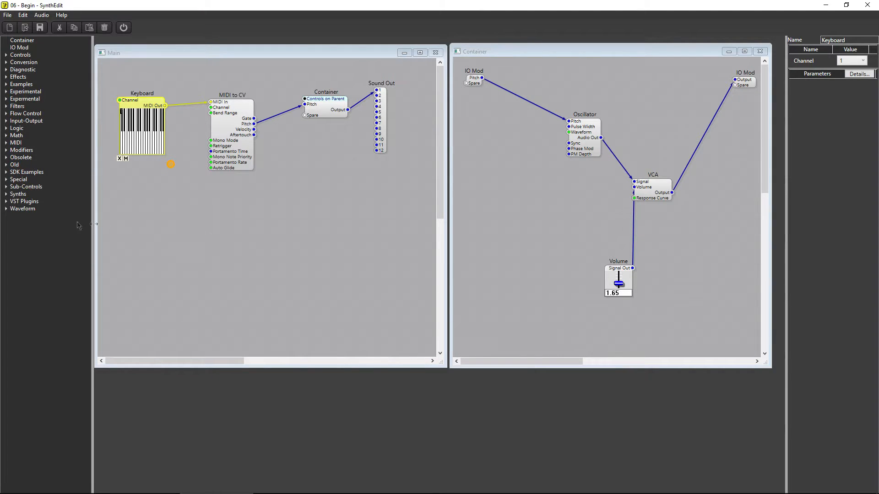
{"action": "left_click", "coordinate": [22, 209]}
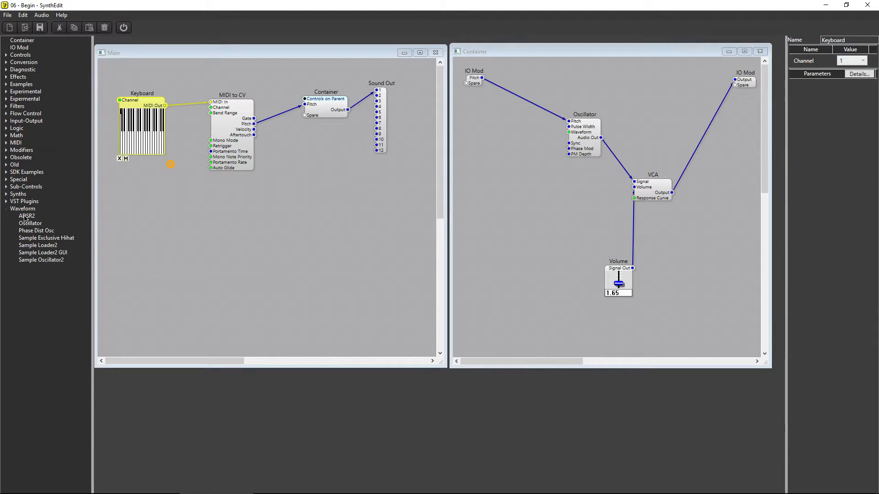
{"action": "left_click", "coordinate": [27, 215]}
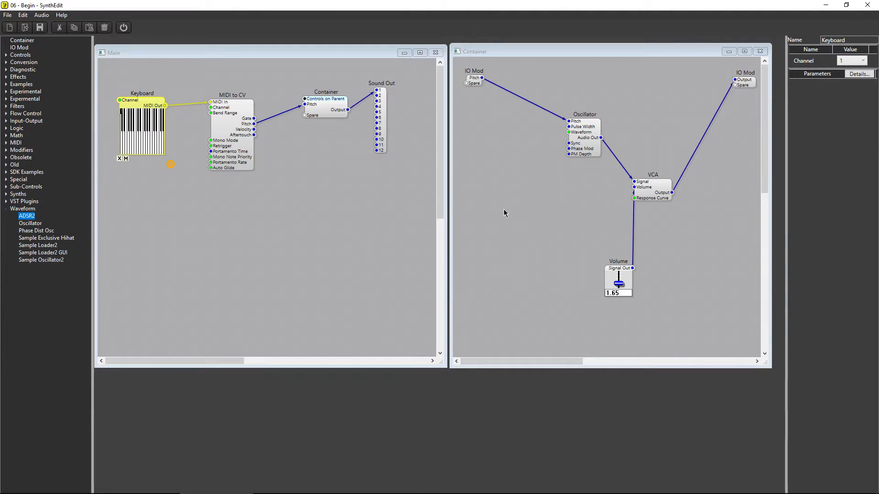
{"action": "double_click", "coordinate": [27, 216]}
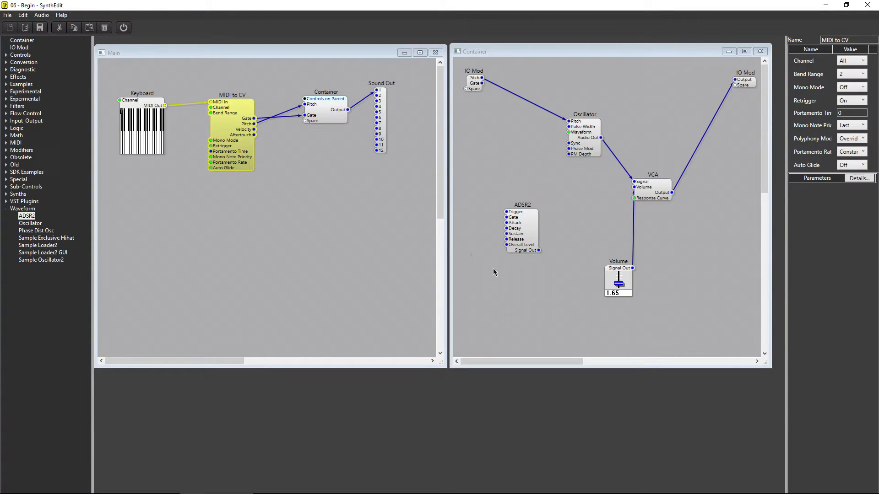
{"action": "mouse_move", "coordinate": [527, 291]}
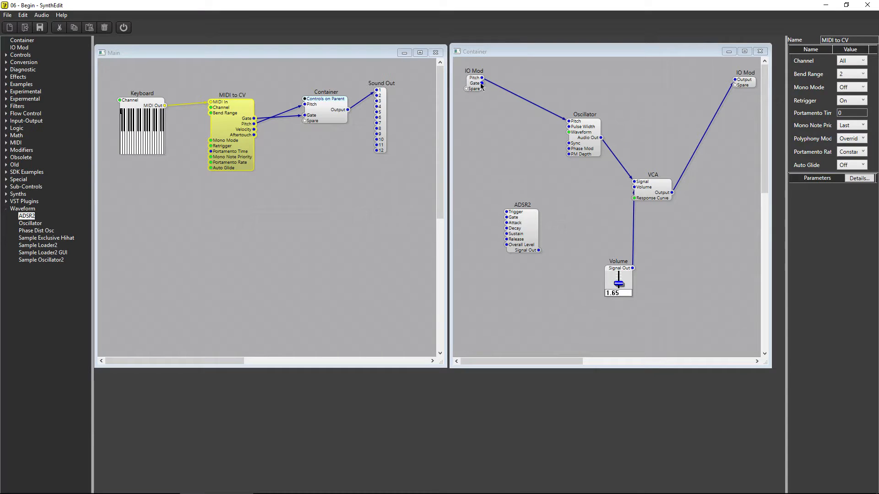
Wire the IO Mod Gate pin into the ADSR2 Gate input.
{"action": "left_click", "coordinate": [473, 83]}
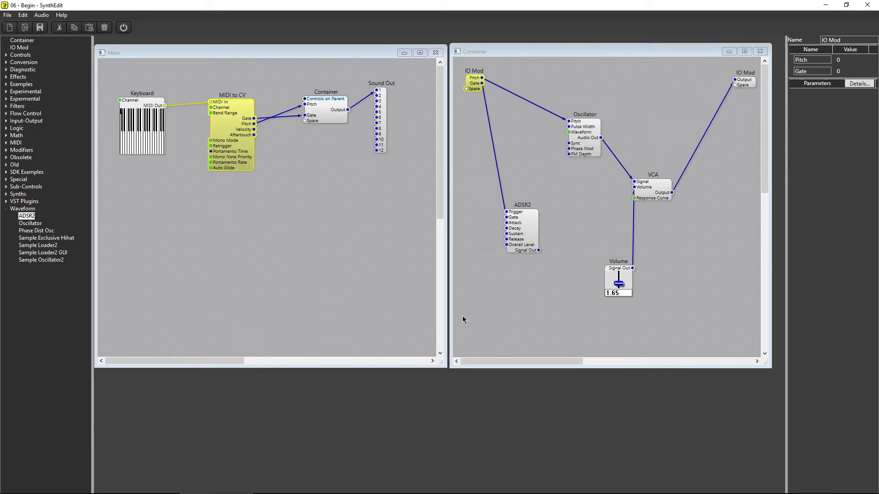
{"action": "mouse_move", "coordinate": [620, 274]}
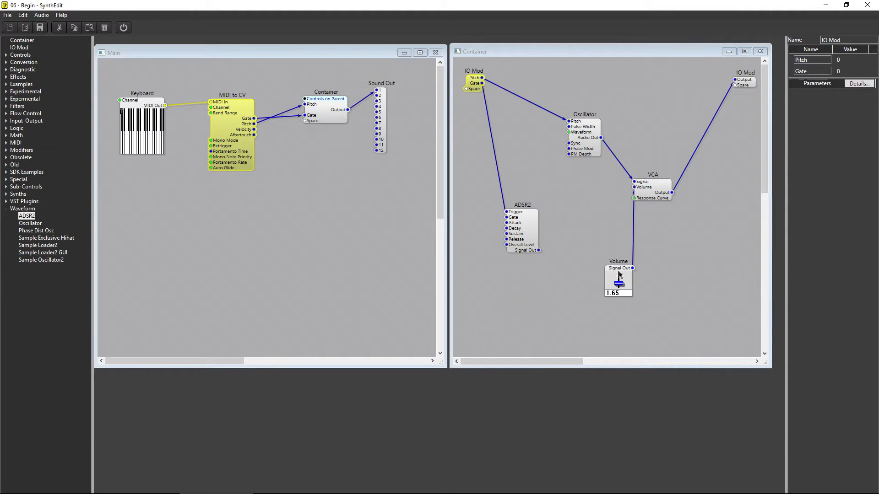
Delete the Volume slider, connect ADSR2 Signal Out to VCA Volume, and play a note to test.
{"action": "left_click", "coordinate": [526, 303]}
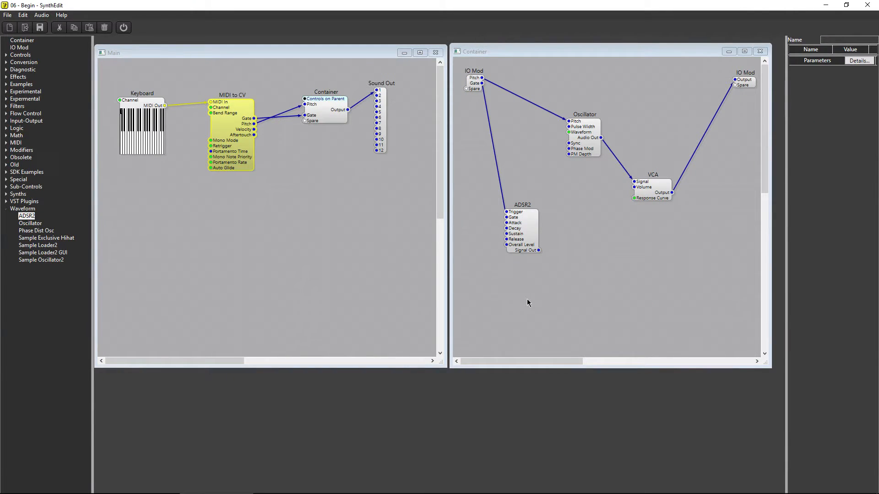
{"action": "mouse_move", "coordinate": [526, 295]}
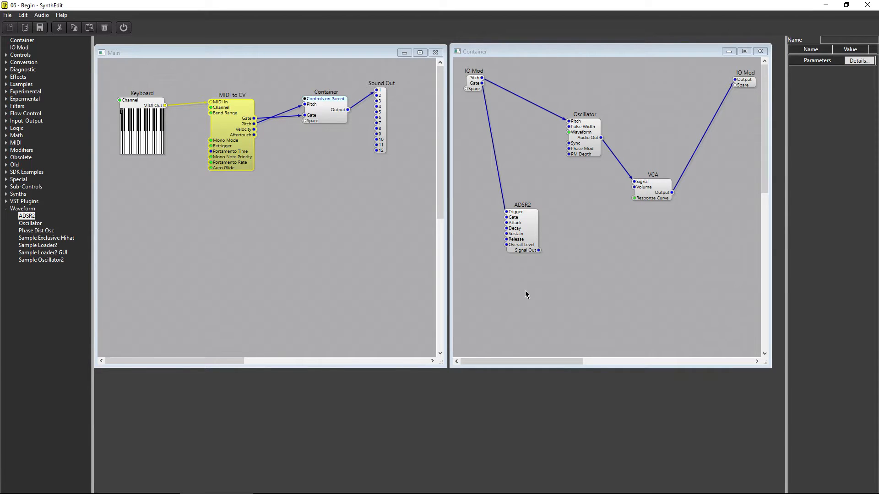
{"action": "mouse_move", "coordinate": [542, 254]}
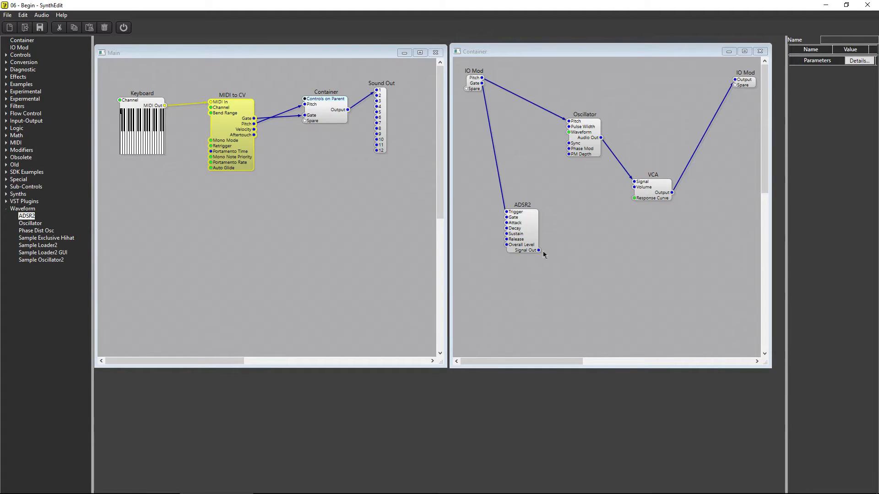
{"action": "left_click", "coordinate": [521, 230]}
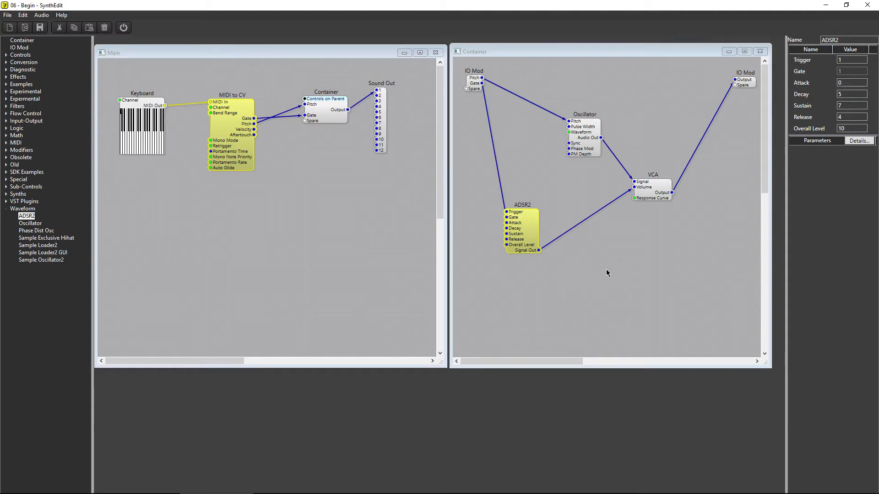
{"action": "left_click", "coordinate": [141, 126]}
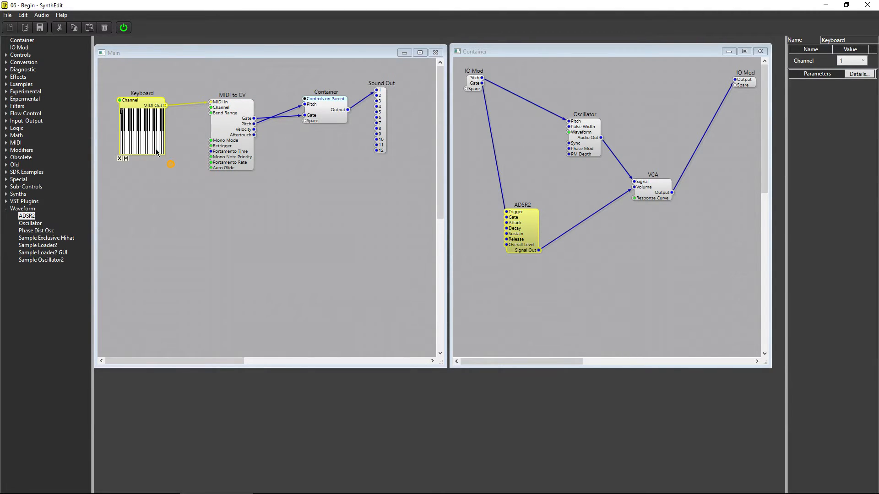
{"action": "mouse_move", "coordinate": [173, 140]}
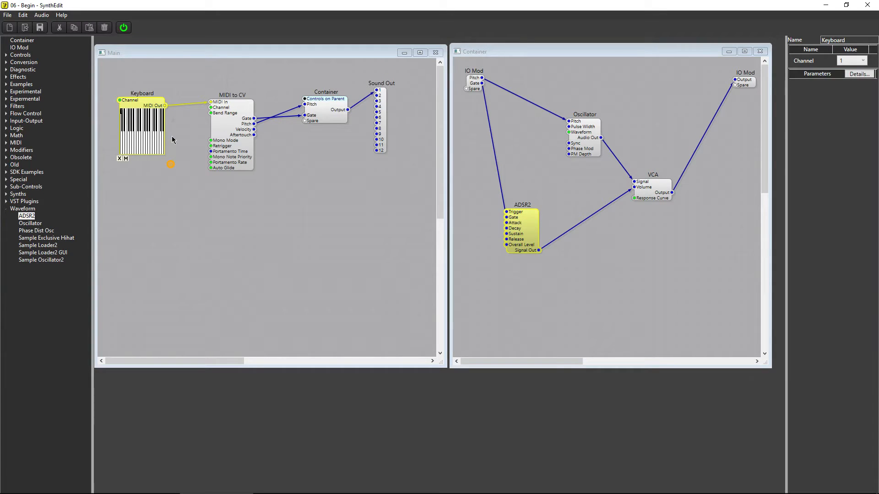
{"action": "mouse_move", "coordinate": [276, 209]}
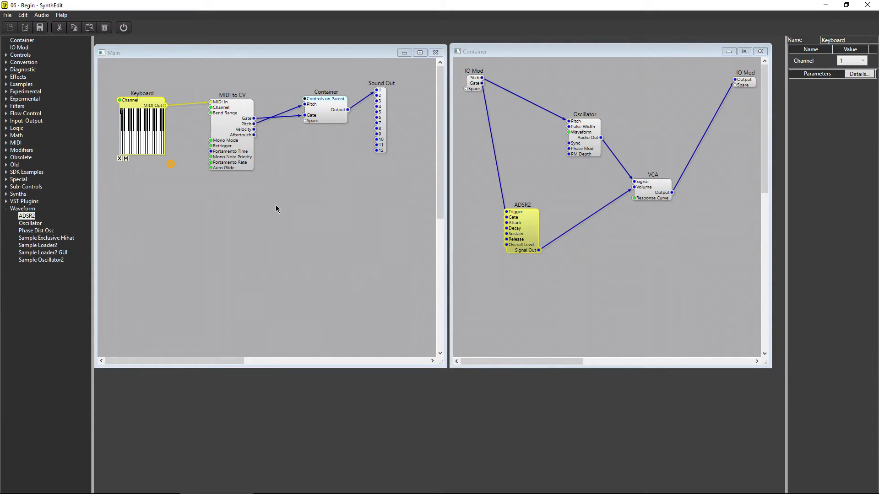